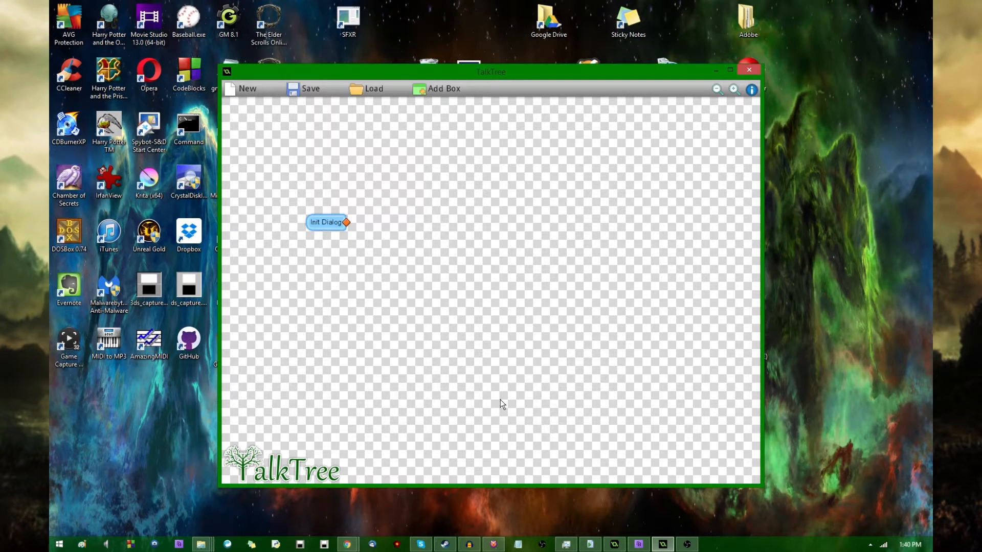
{"action": "mouse_move", "coordinate": [457, 413]}
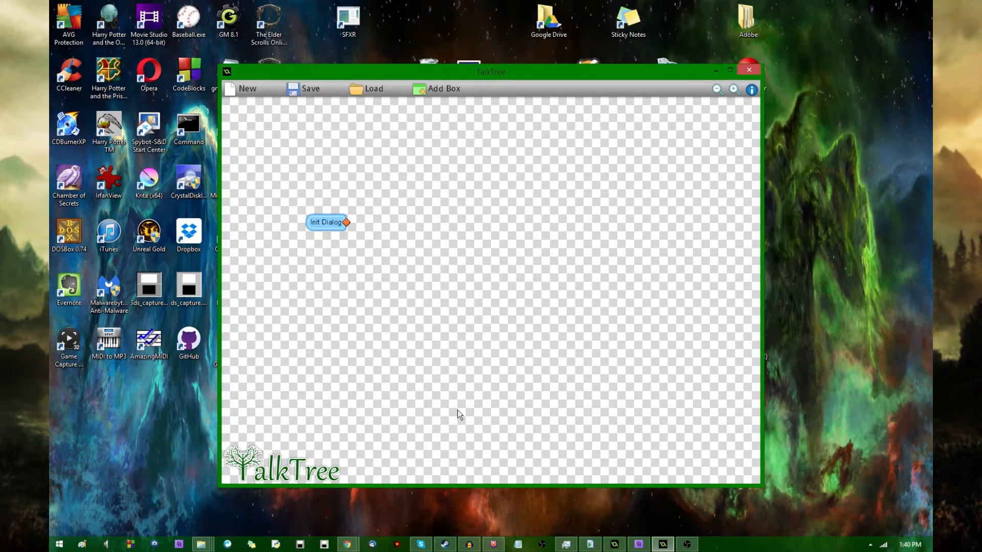
{"action": "mouse_move", "coordinate": [374, 324]}
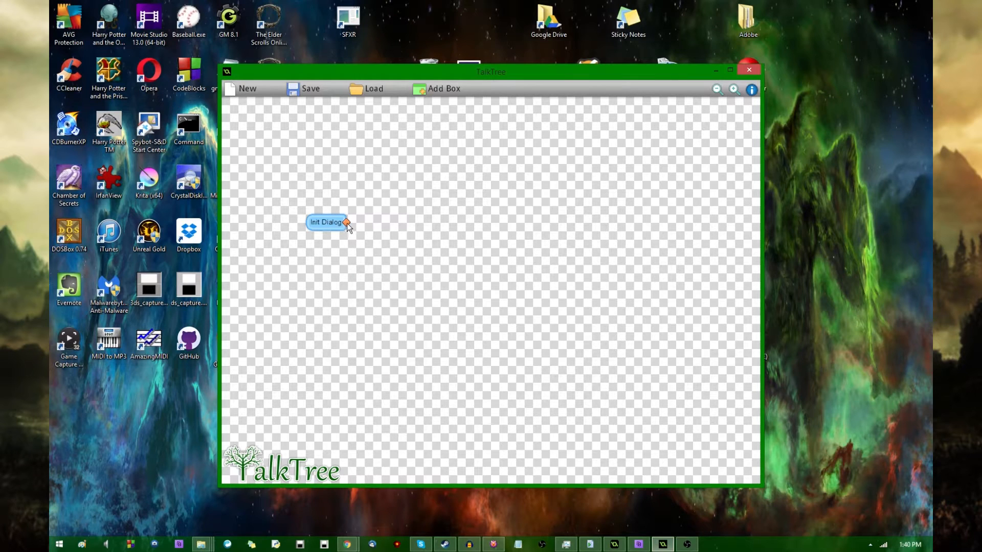
Drag the Init Dialog node around, leaving it slightly lower and left of where it started.
{"action": "left_click_drag", "start_coordinate": [326, 221], "coordinate": [382, 276]}
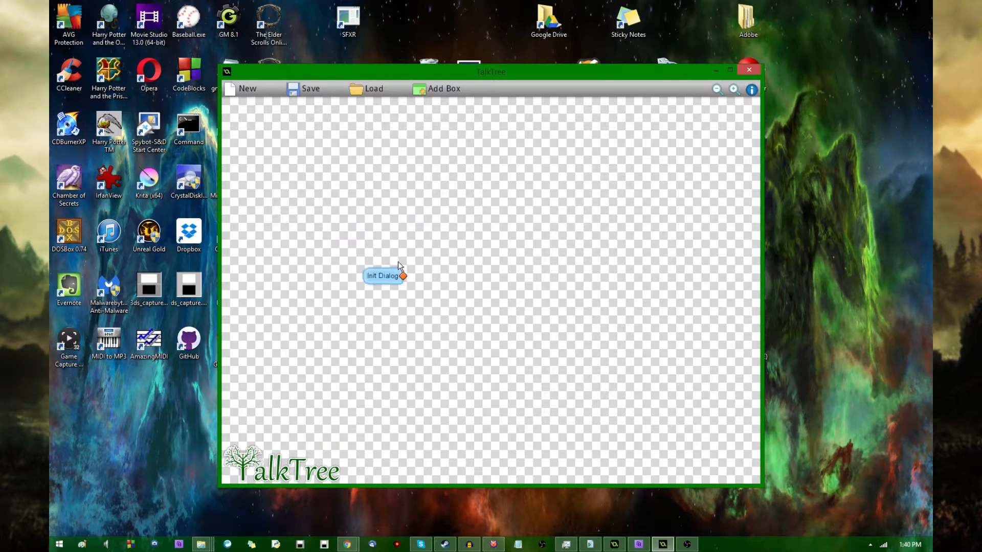
{"action": "left_click_drag", "start_coordinate": [382, 276], "coordinate": [282, 273]}
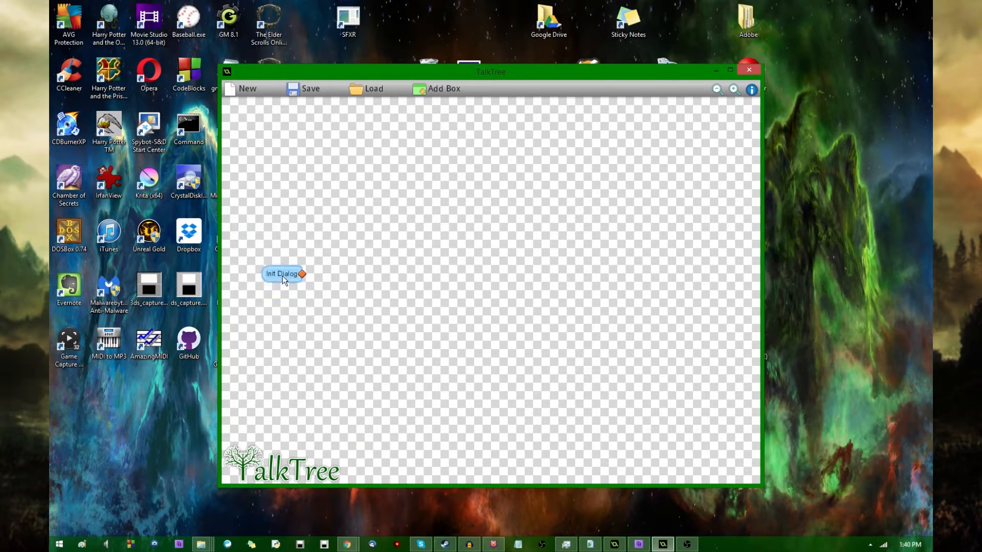
{"action": "left_click_drag", "start_coordinate": [283, 273], "coordinate": [311, 230]}
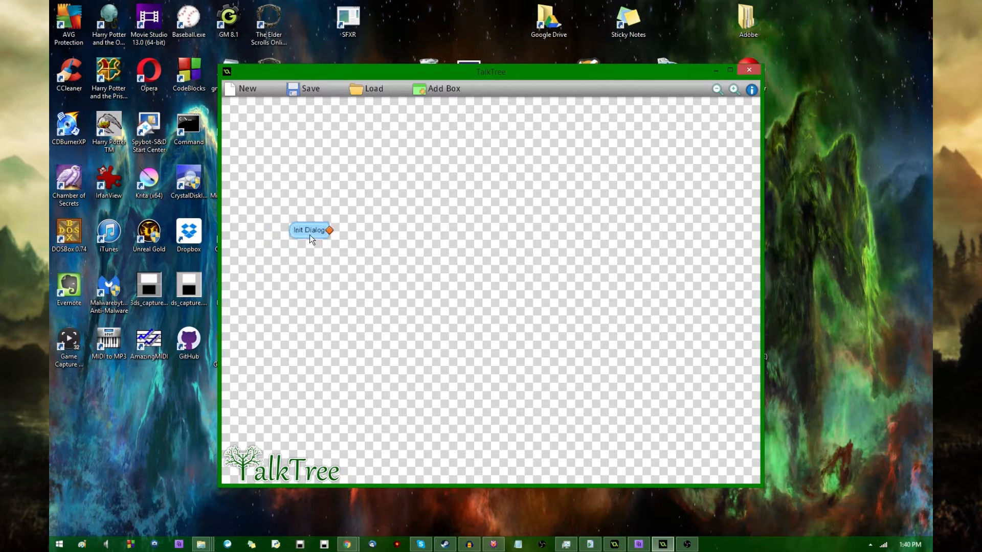
{"action": "left_click_drag", "start_coordinate": [311, 229], "coordinate": [287, 265]}
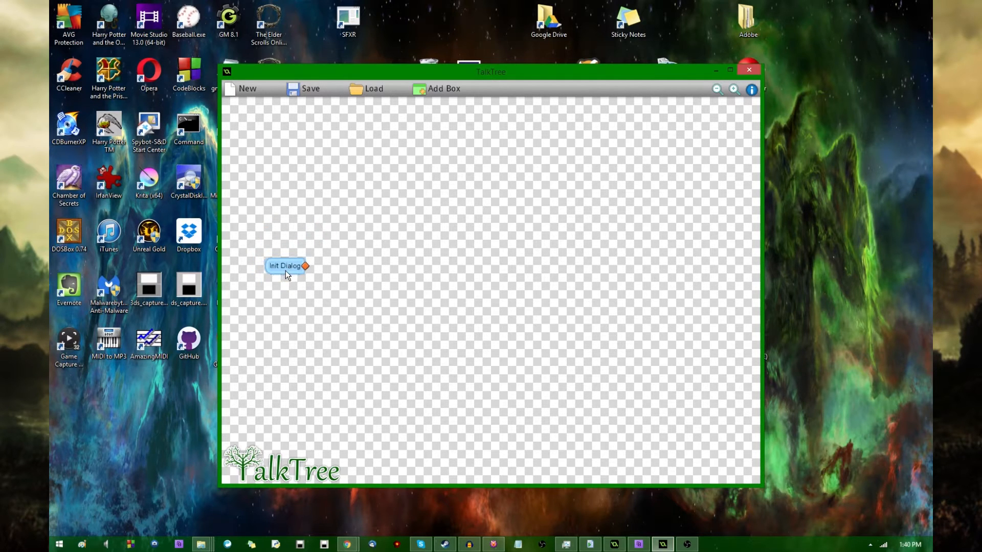
{"action": "left_click_drag", "start_coordinate": [285, 266], "coordinate": [293, 274]}
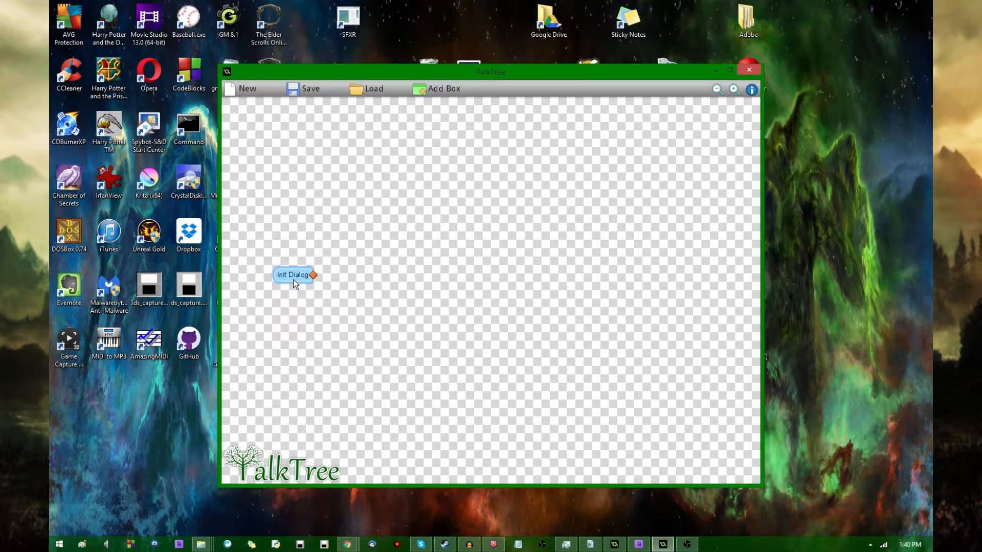
{"action": "left_click_drag", "start_coordinate": [295, 274], "coordinate": [292, 262]}
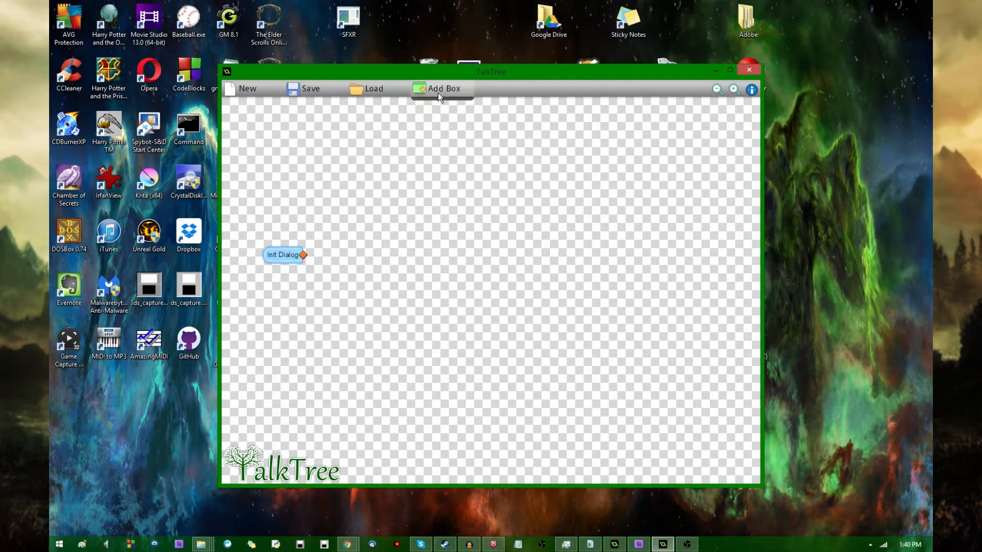
Add Page 1 and Page 2 and chain them after Init Dialog with connection lines.
{"action": "left_click", "coordinate": [443, 89]}
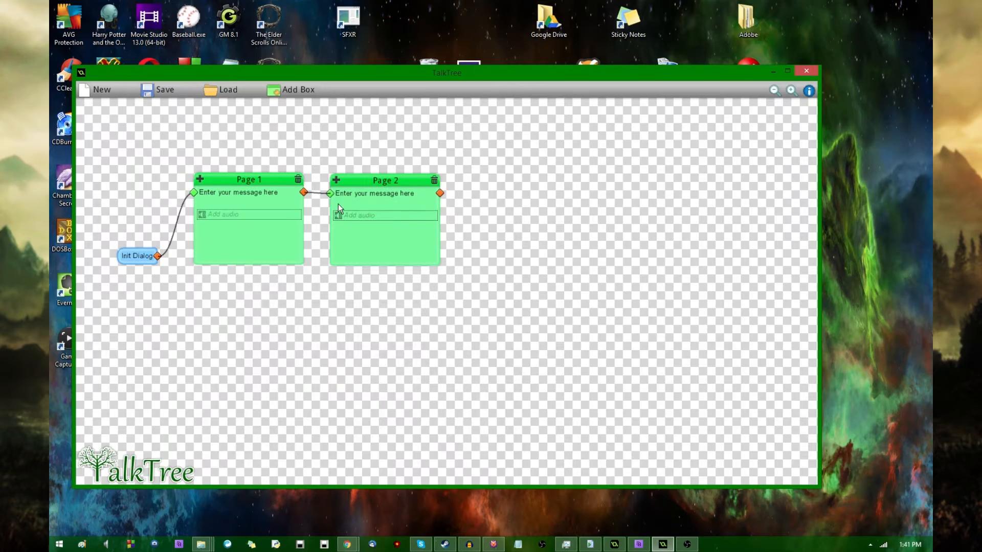
{"action": "left_click_drag", "start_coordinate": [137, 256], "coordinate": [126, 277]}
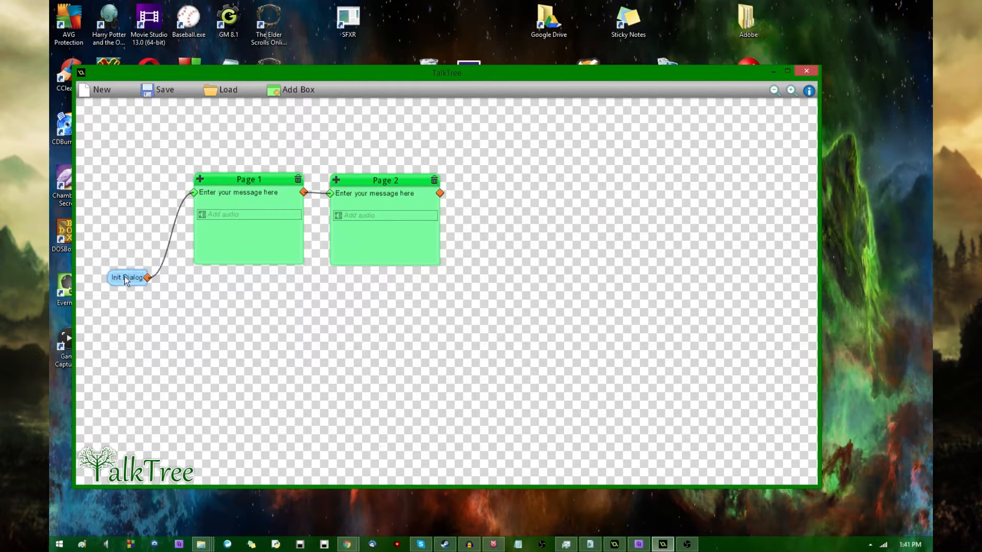
Change Page 1's message to 'this was a triumph'.
{"action": "double_click", "coordinate": [125, 277]}
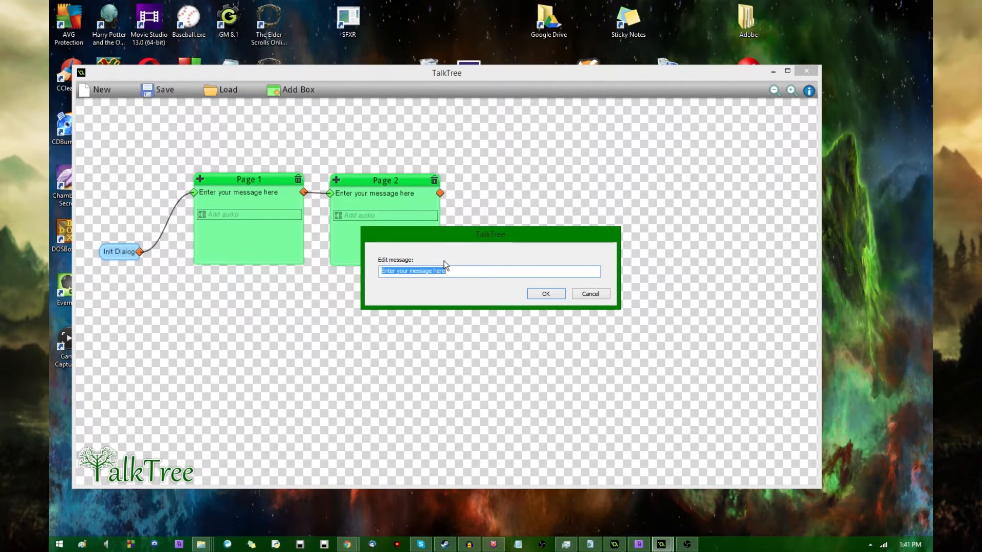
{"action": "type", "text": "this was a tri"}
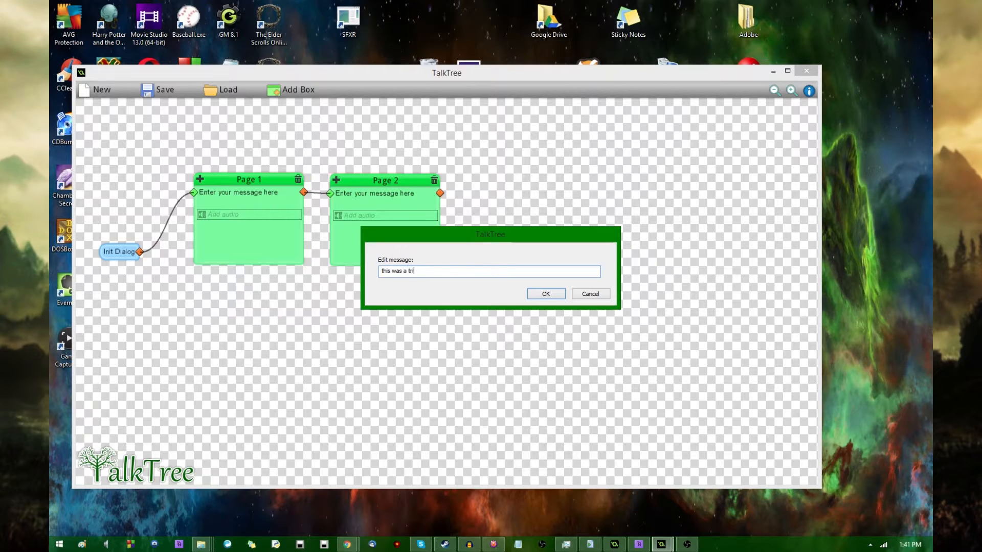
{"action": "left_click", "coordinate": [543, 293]}
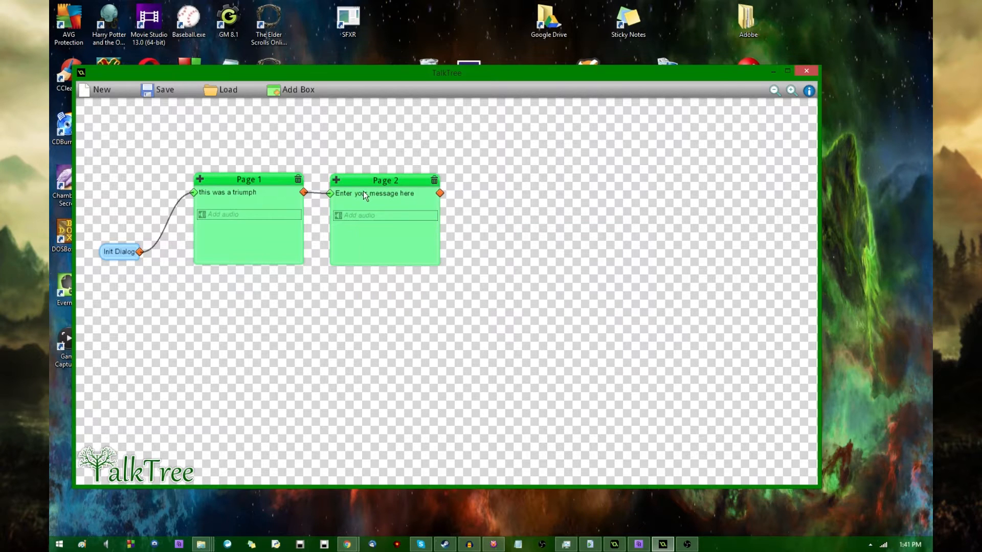
Change Page 2's message to 'im making a note here. huge success'.
{"action": "left_click", "coordinate": [373, 193]}
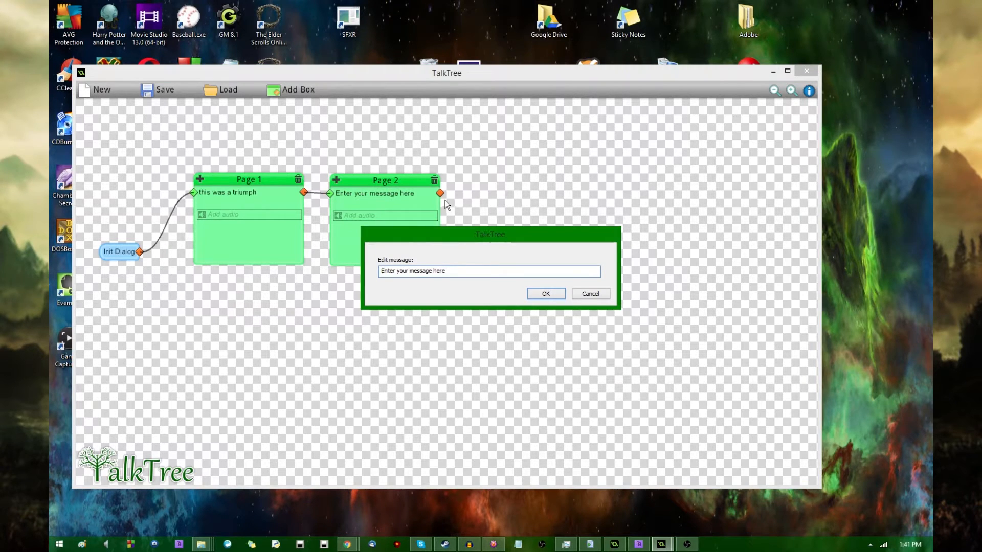
{"action": "type", "text": "im making a note here, hu"}
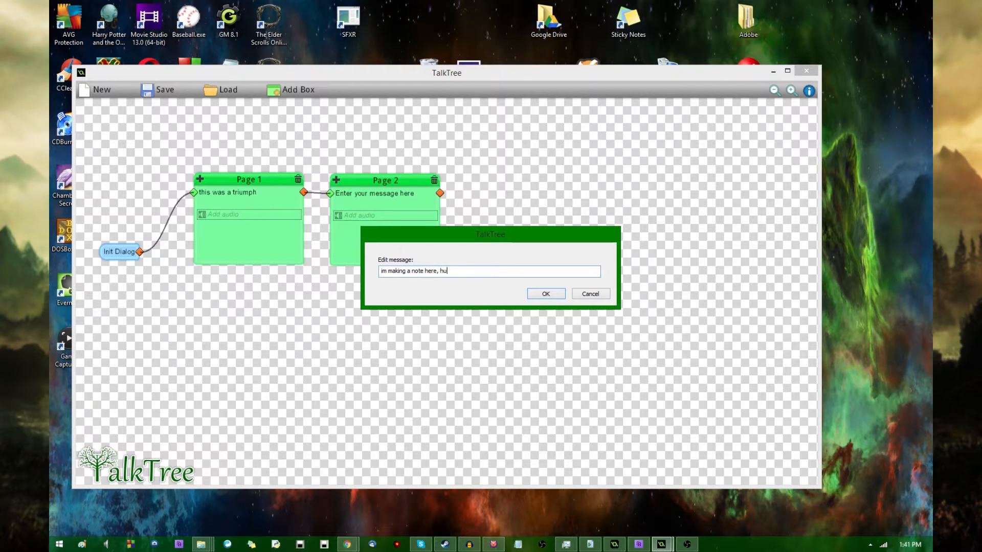
{"action": "left_click", "coordinate": [544, 294]}
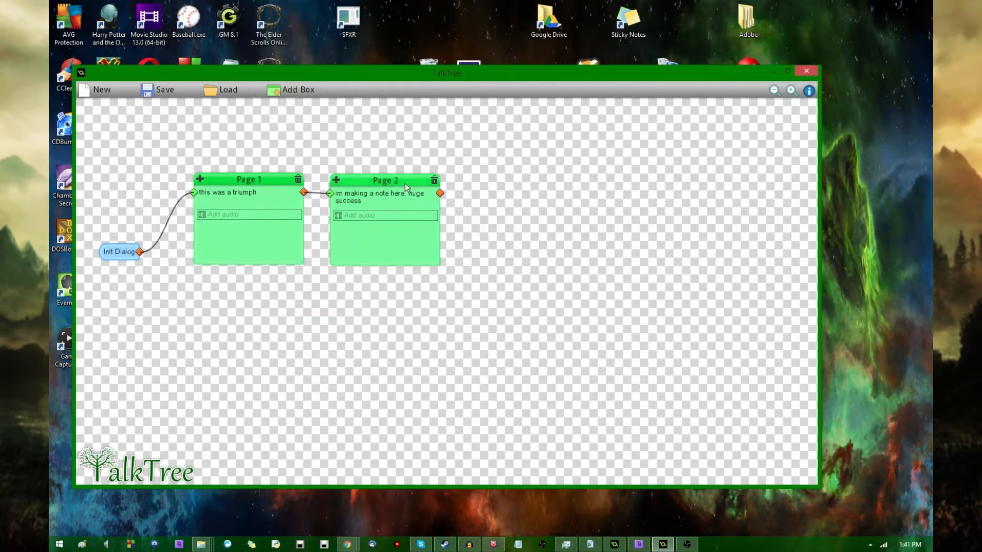
{"action": "left_click", "coordinate": [297, 90]}
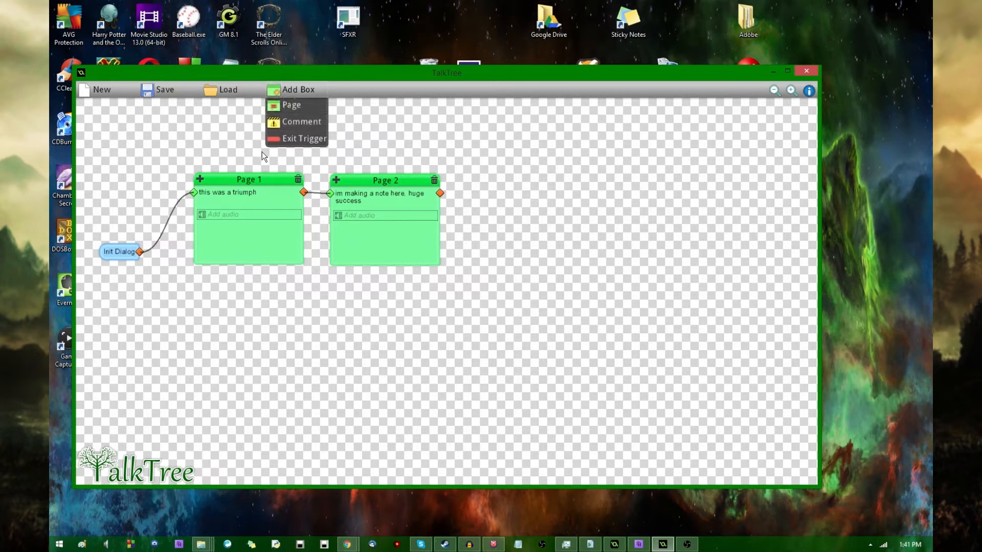
Add Page 3 reading 'it's hard to overstate my satisfaction', an Exit Dialog node and a blank answer.
{"action": "left_click", "coordinate": [290, 104]}
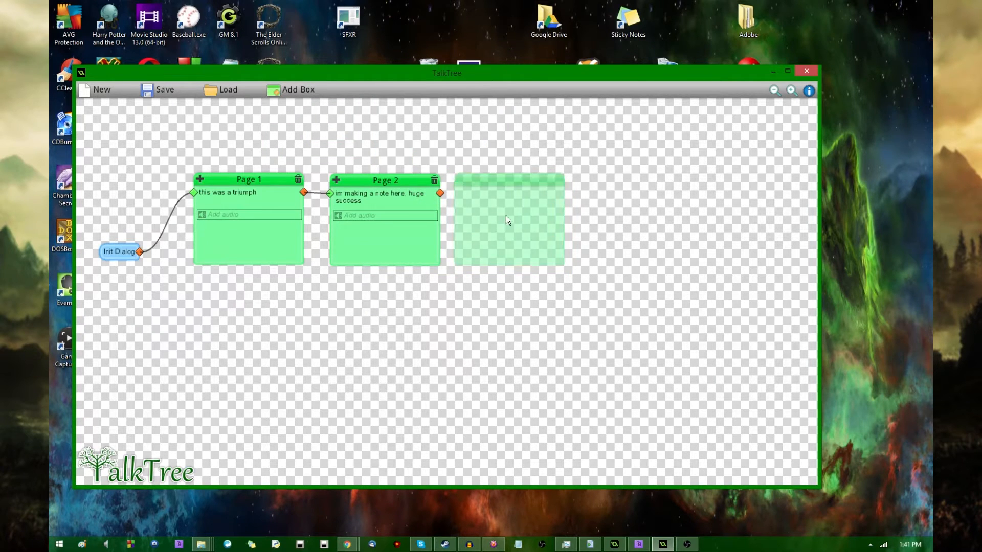
{"action": "left_click", "coordinate": [298, 89]}
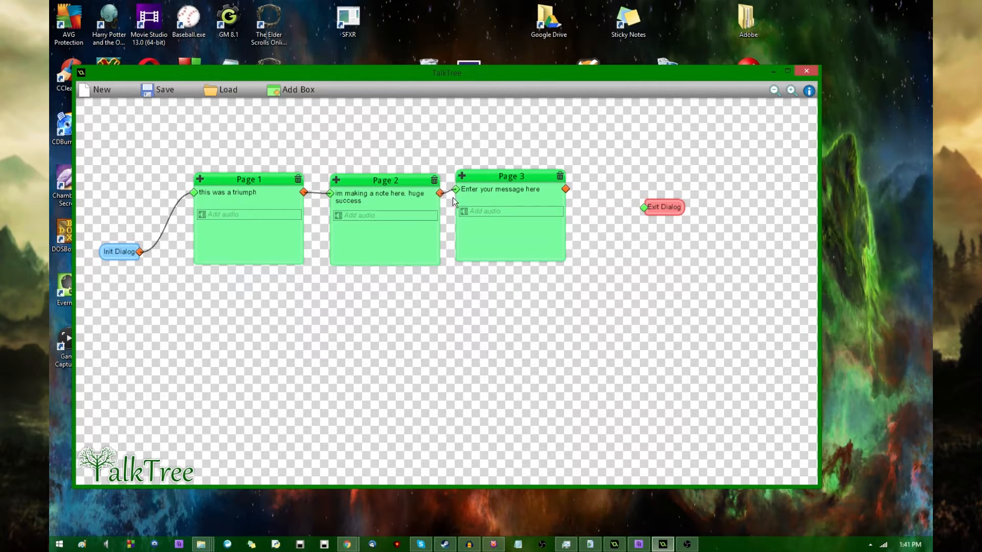
{"action": "mouse_move", "coordinate": [204, 318]}
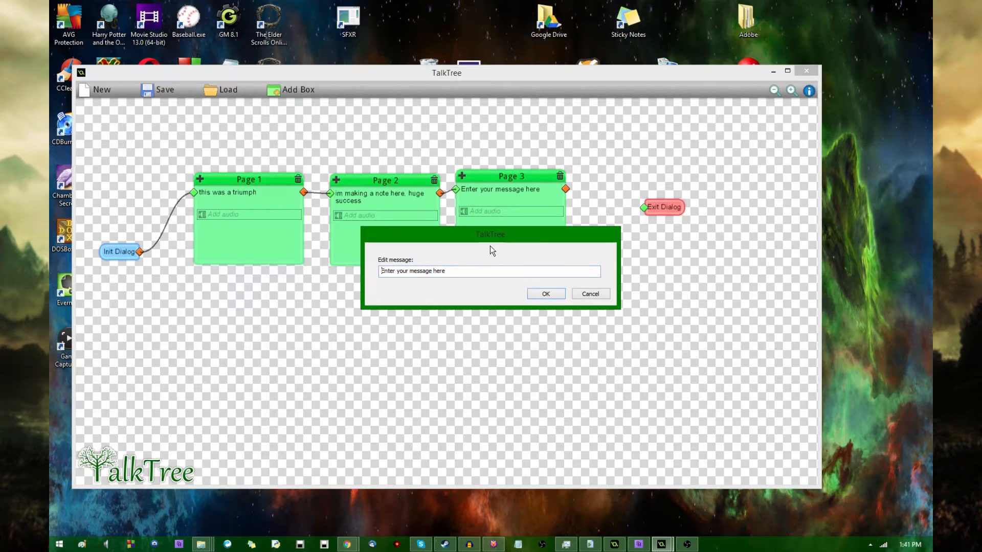
{"action": "left_click", "coordinate": [544, 293]}
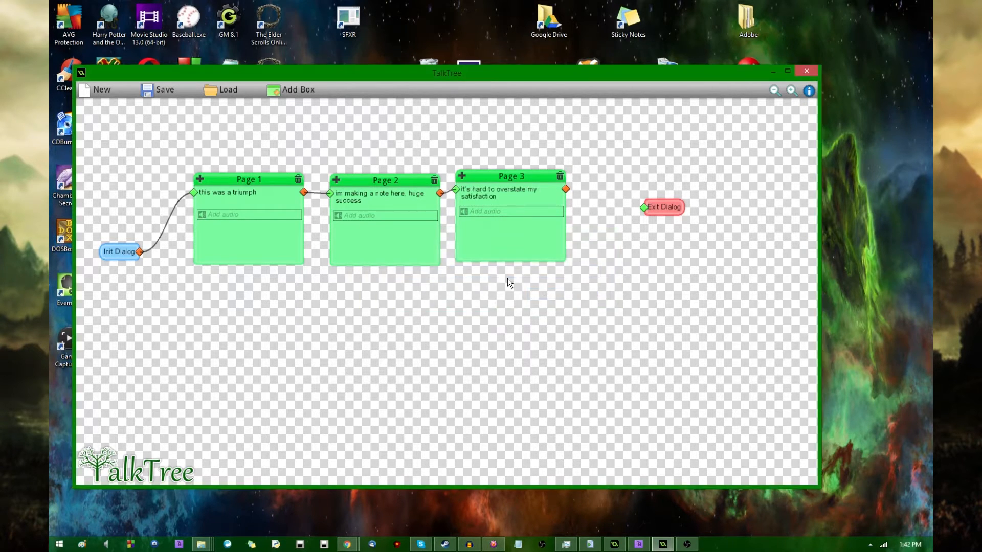
{"action": "left_click_drag", "start_coordinate": [565, 189], "coordinate": [644, 207]}
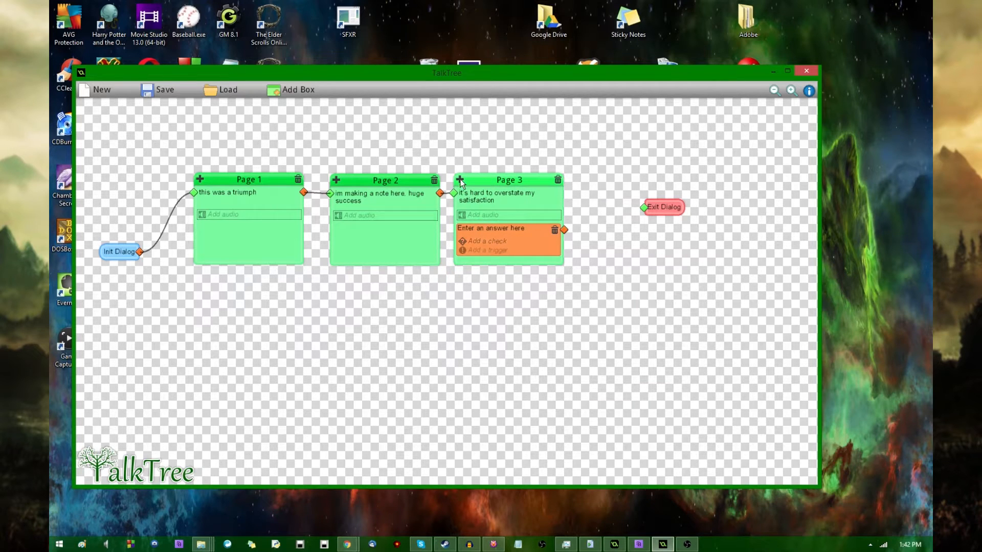
Give Page 3 answers 'apeture science' to Page1, 'we do what we must because we can' to Page2, and a third blank one.
{"action": "left_click", "coordinate": [459, 180]}
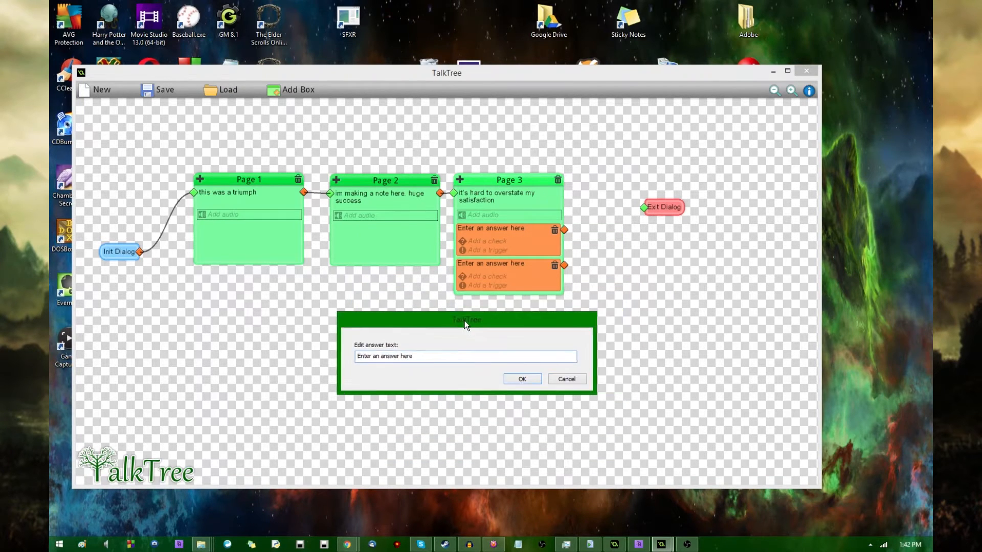
{"action": "left_click_drag", "start_coordinate": [466, 320], "coordinate": [483, 315]}
{"action": "type", "text": "apeture science"}
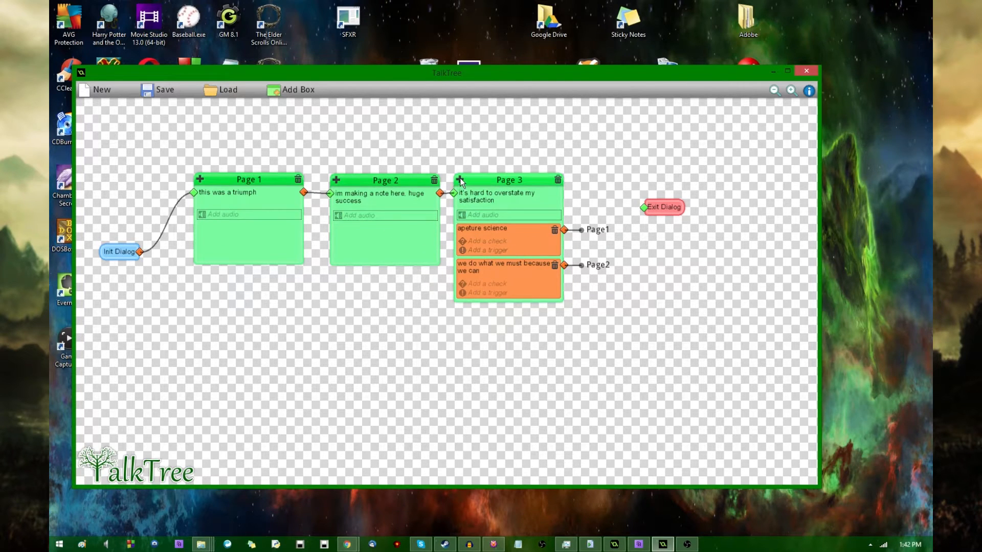
{"action": "left_click", "coordinate": [459, 180]}
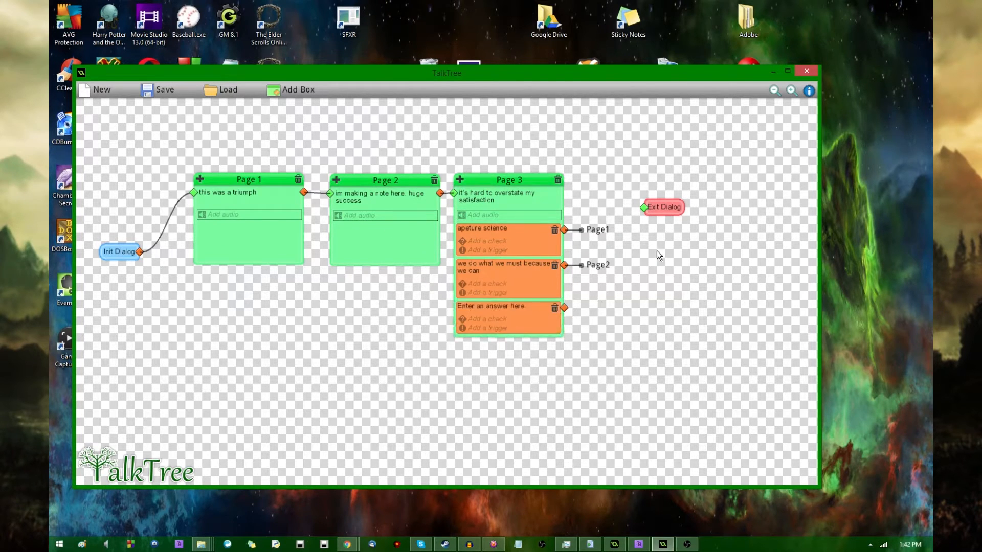
Link Page 3's third answer to Exit Dialog and name it 'enough already'.
{"action": "left_click_drag", "start_coordinate": [563, 308], "coordinate": [643, 206]}
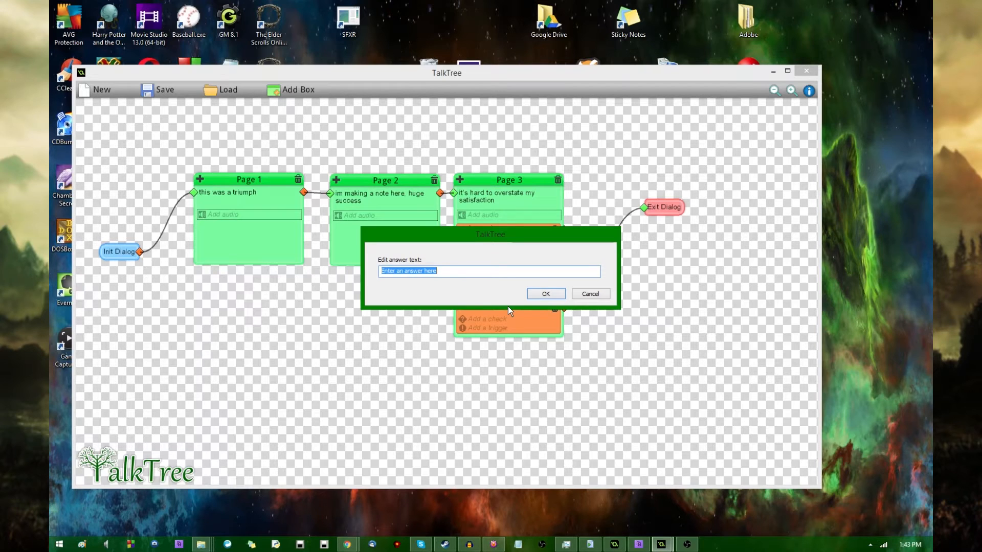
{"action": "left_click", "coordinate": [544, 293]}
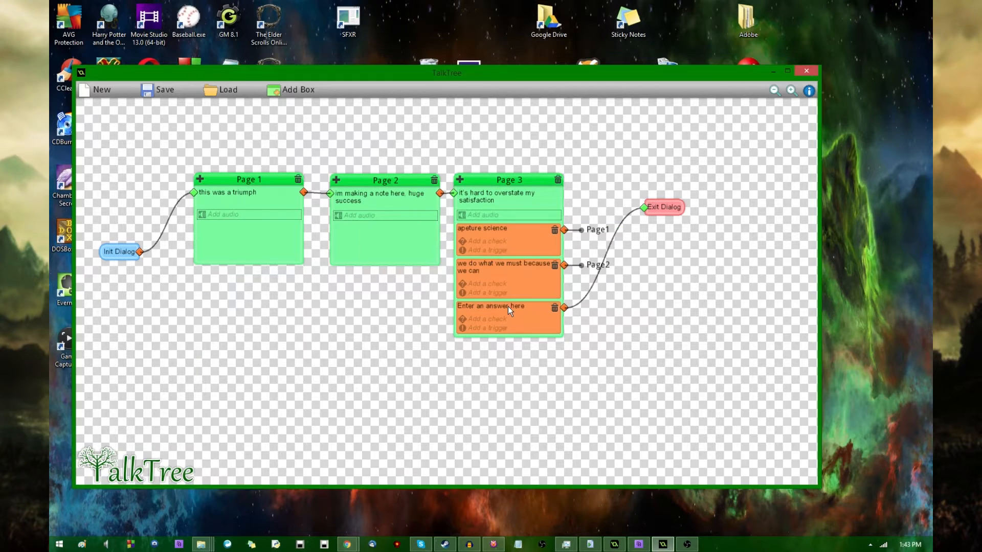
{"action": "type", "text": "enough already"}
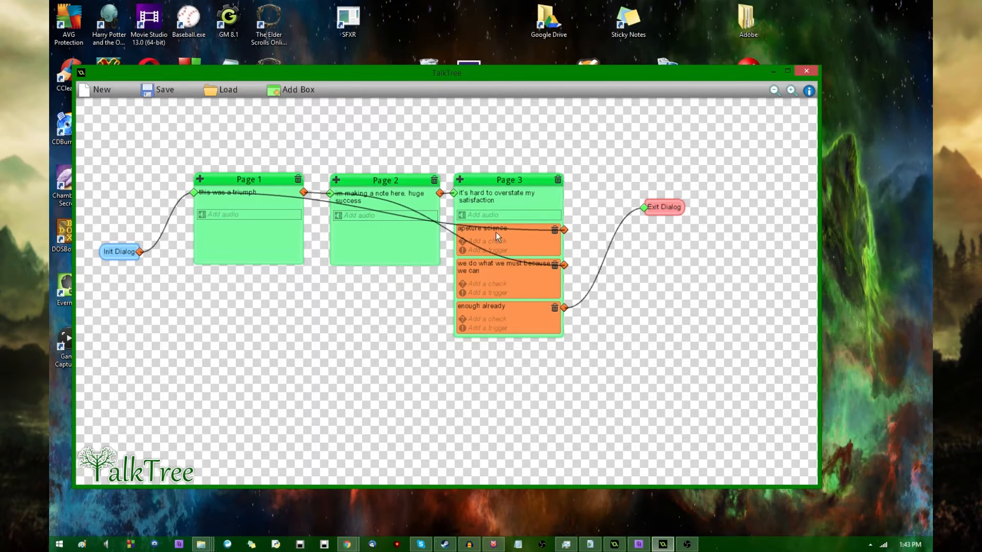
Drag Page 3 around the canvas and set it back just right of Page 2.
{"action": "left_click_drag", "start_coordinate": [509, 179], "coordinate": [485, 179]}
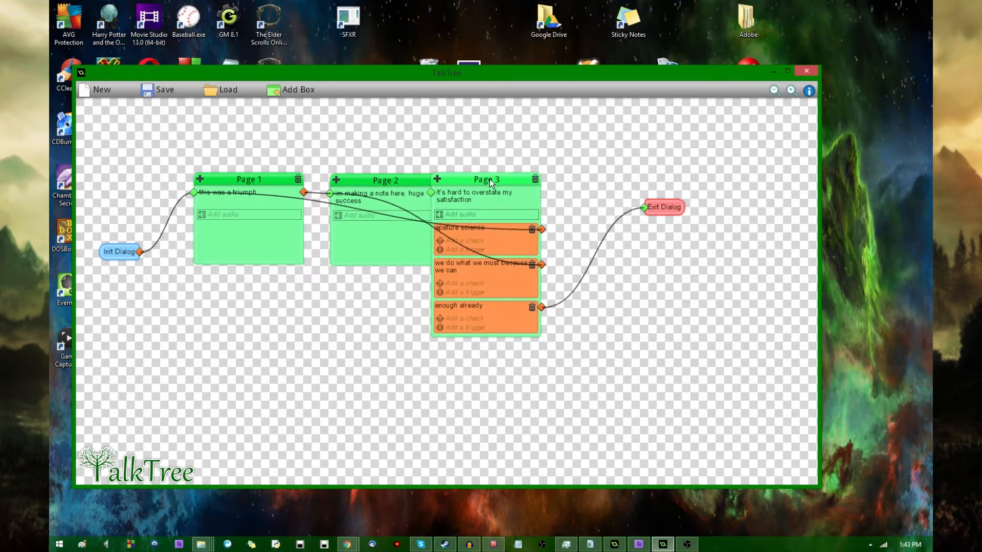
{"action": "left_click_drag", "start_coordinate": [487, 180], "coordinate": [114, 277]}
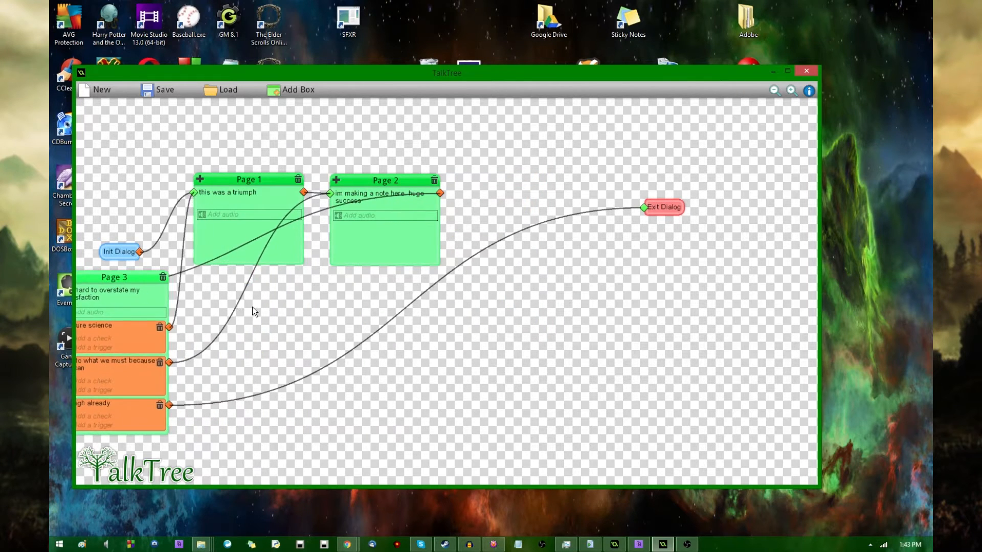
{"action": "left_click_drag", "start_coordinate": [115, 276], "coordinate": [501, 188]}
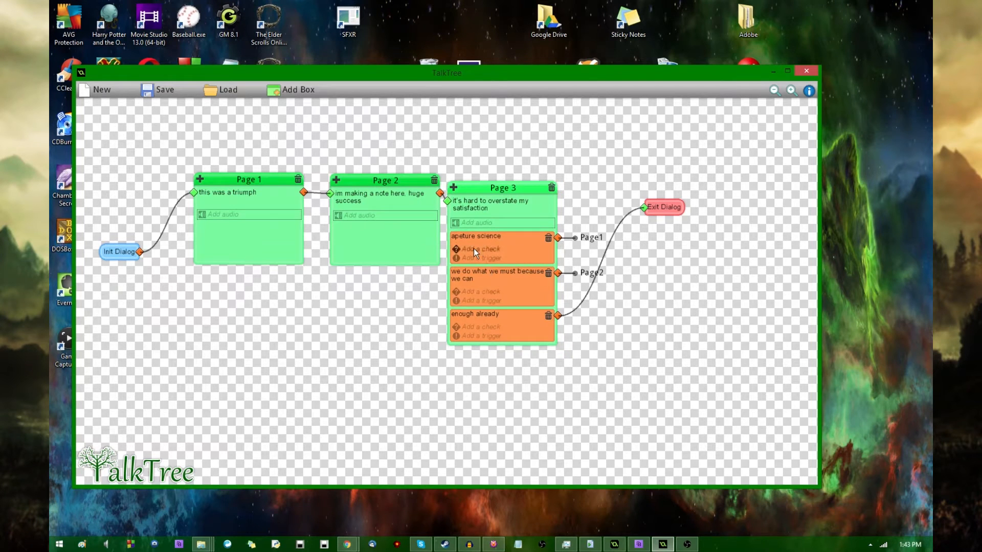
Give the apeture science answer a check 'speech>30'.
{"action": "left_click", "coordinate": [480, 248]}
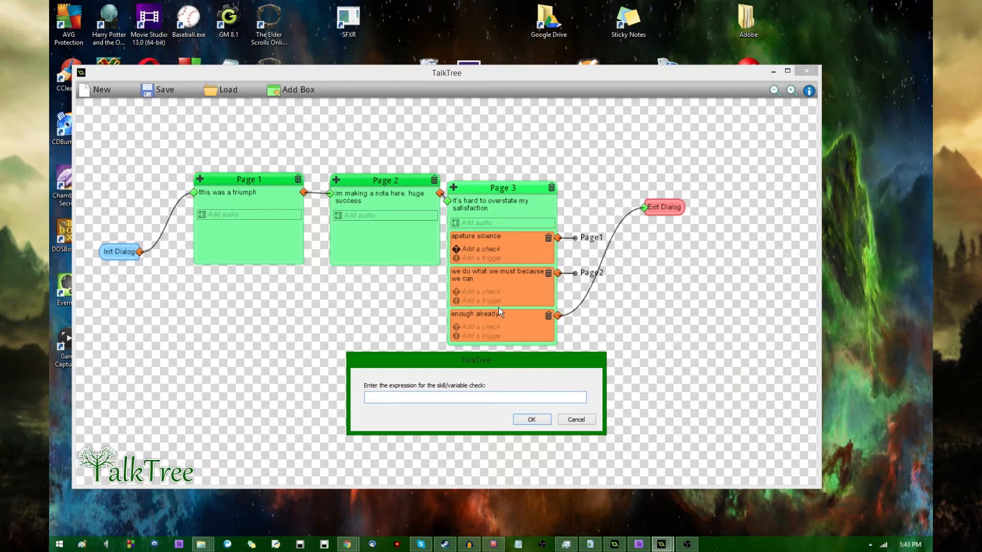
{"action": "type", "text": "speech"}
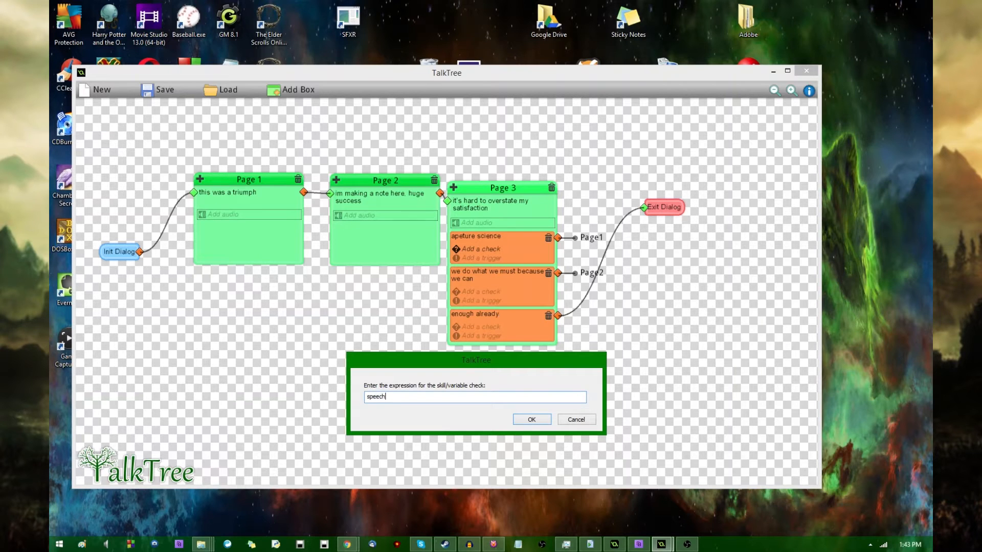
{"action": "left_click", "coordinate": [530, 419]}
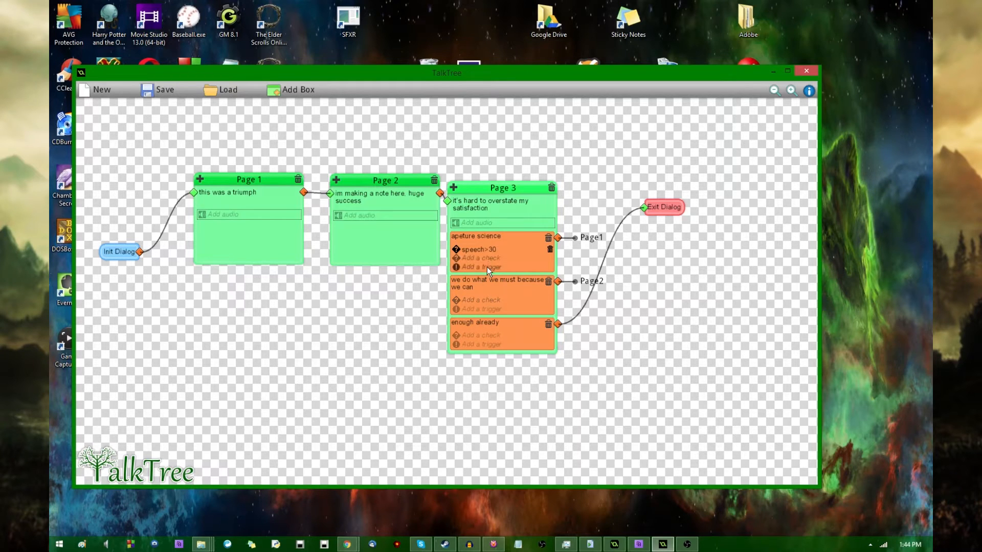
Give the apeture science answer a trigger 'speech+1'.
{"action": "left_click", "coordinate": [480, 267]}
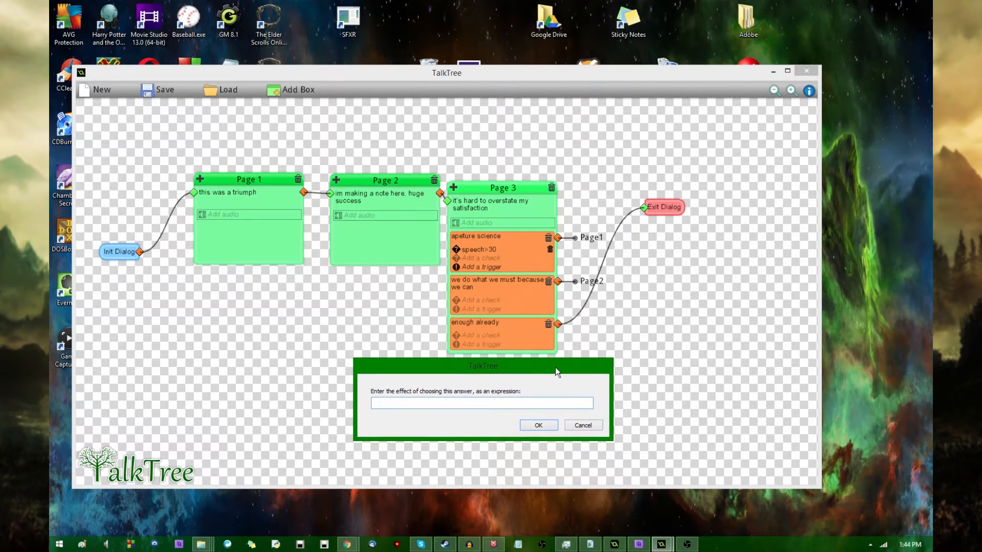
{"action": "mouse_move", "coordinate": [517, 358]}
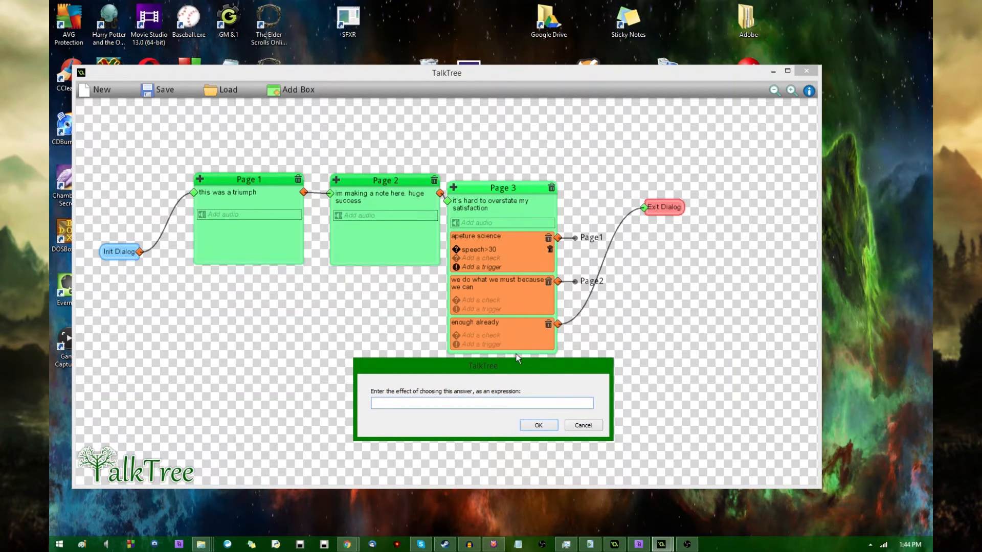
{"action": "type", "text": "speech"}
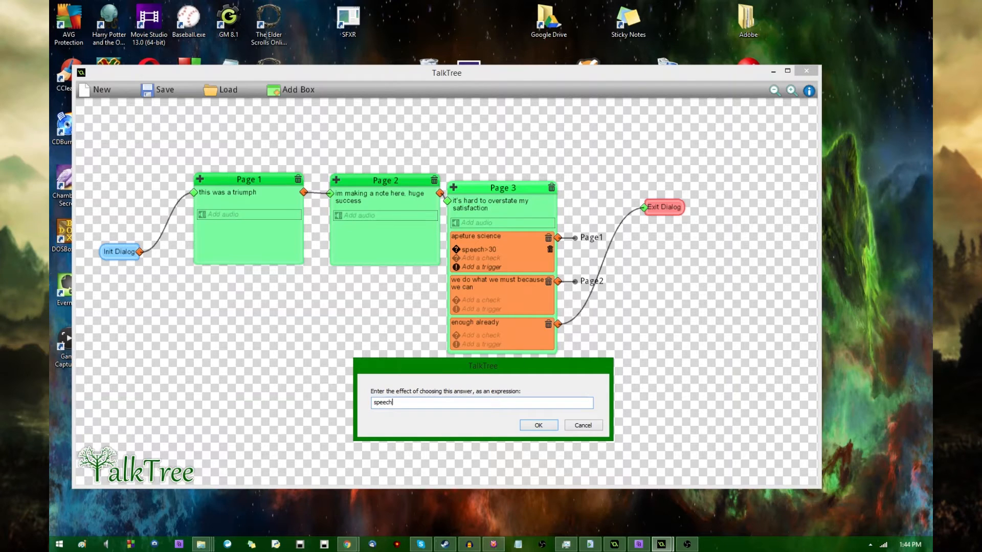
{"action": "left_click", "coordinate": [537, 425]}
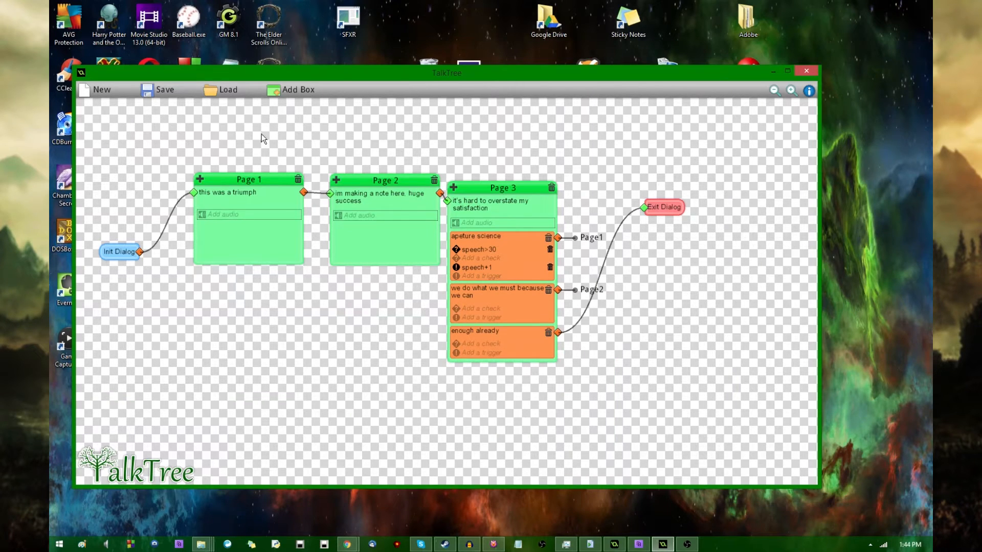
Add a comment 'Loop in circles through the dialog tree until you hit enough already' and place it under Page 2.
{"action": "left_click", "coordinate": [297, 89]}
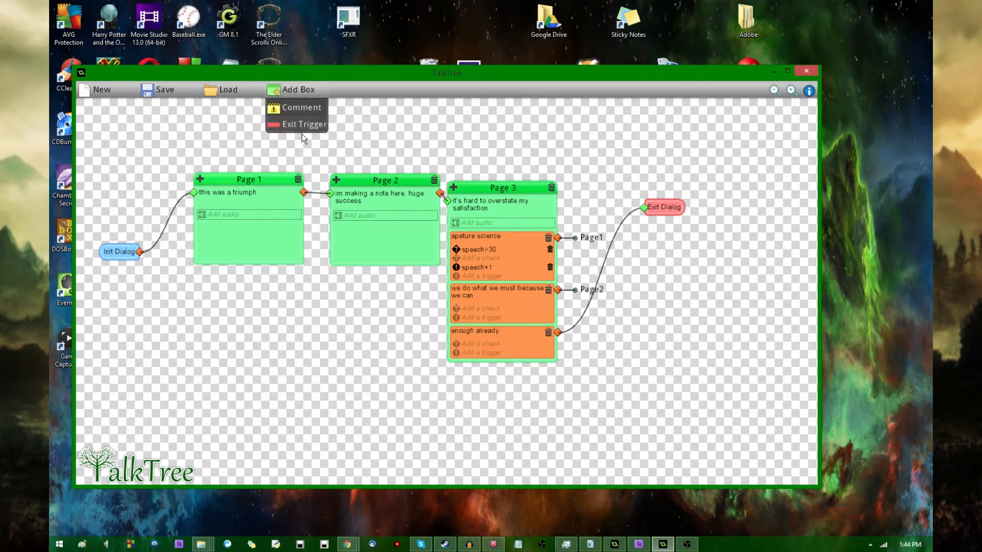
{"action": "left_click", "coordinate": [301, 107]}
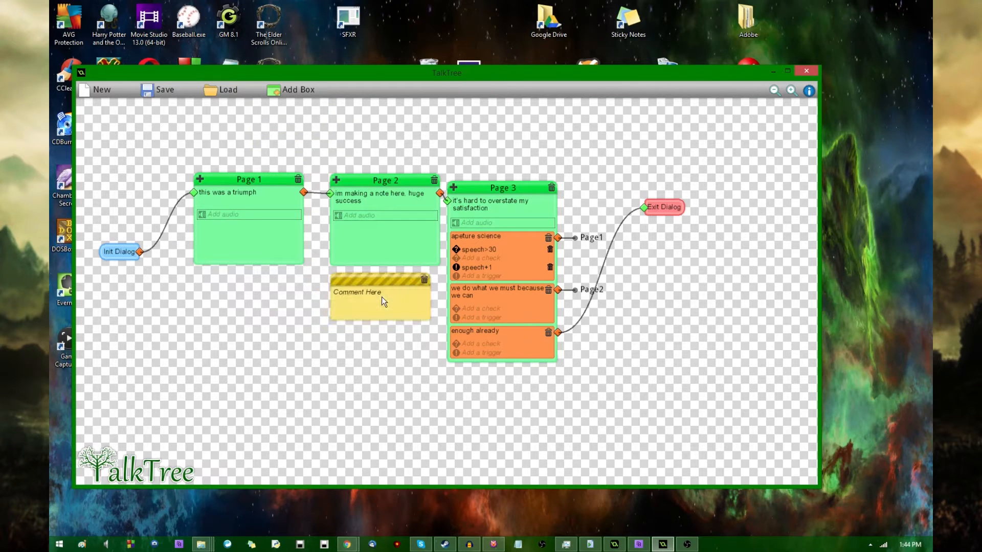
{"action": "mouse_move", "coordinate": [365, 297]}
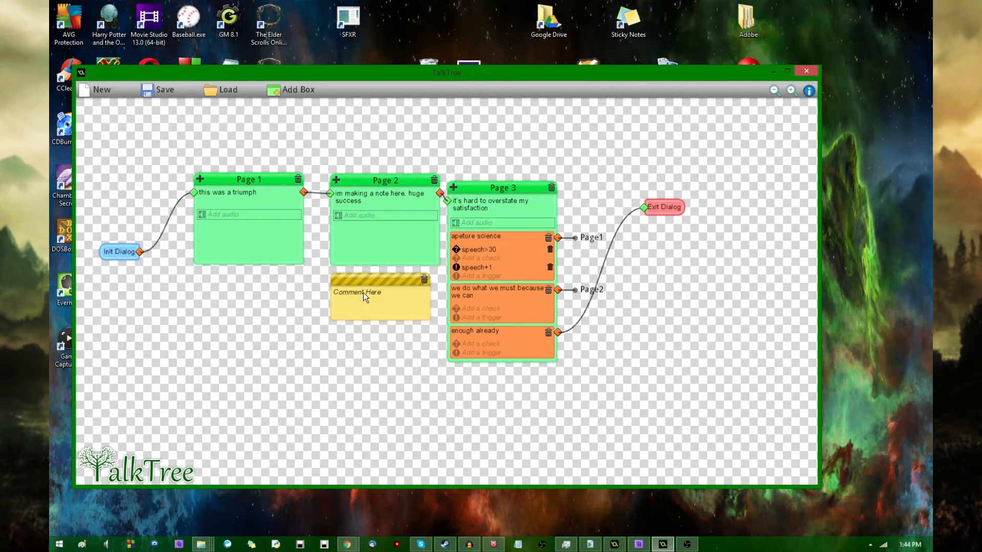
{"action": "double_click", "coordinate": [366, 295]}
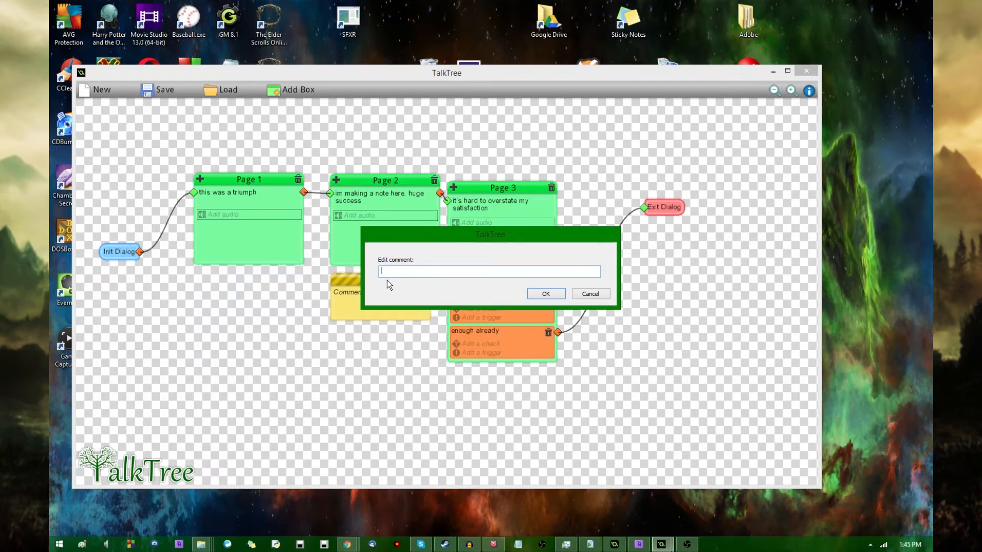
{"action": "left_click", "coordinate": [588, 294]}
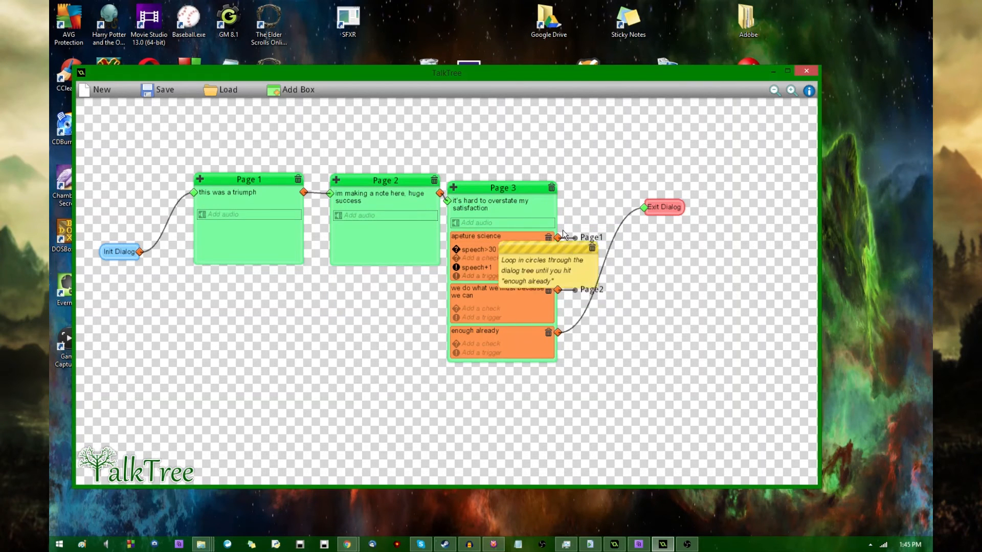
{"action": "left_click_drag", "start_coordinate": [544, 260], "coordinate": [388, 282]}
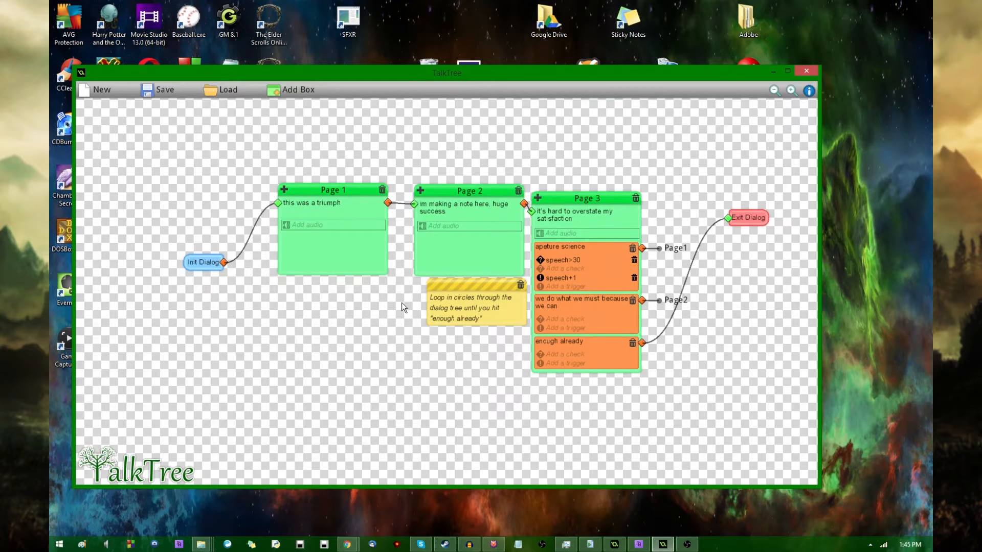
{"action": "mouse_move", "coordinate": [393, 299]}
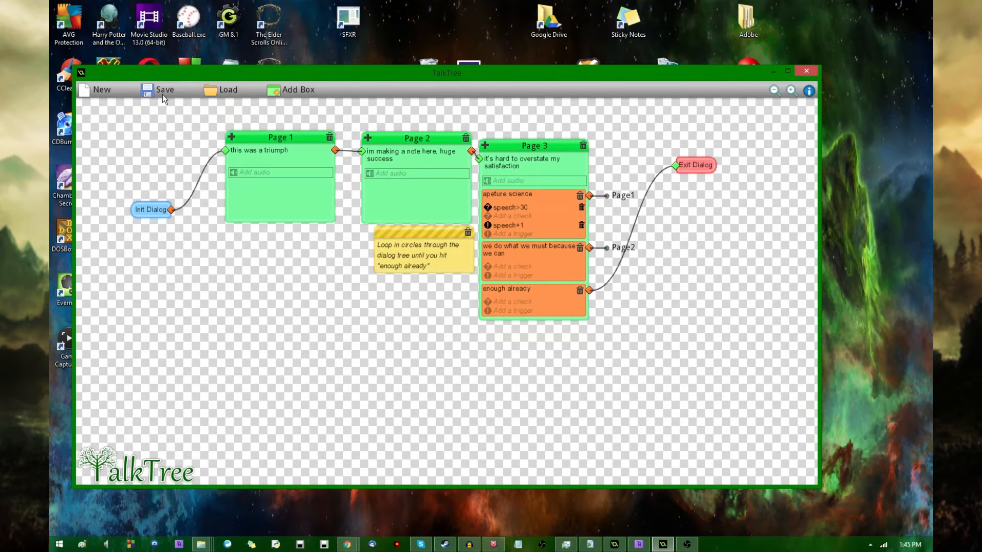
Save the dialogue tree under section name 'fake' and dismiss the success message.
{"action": "left_click", "coordinate": [164, 90]}
{"action": "type", "text": "cake"}
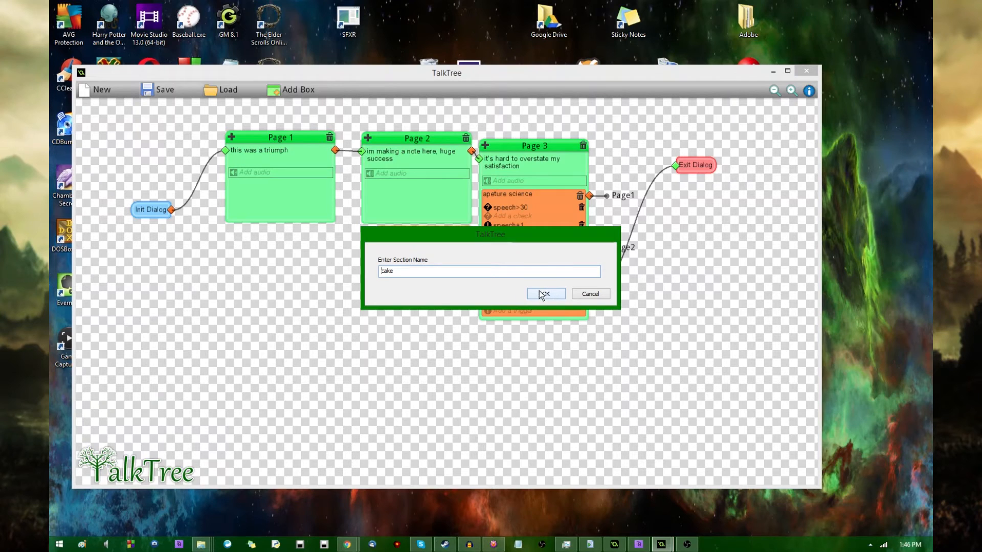
{"action": "left_click", "coordinate": [544, 294]}
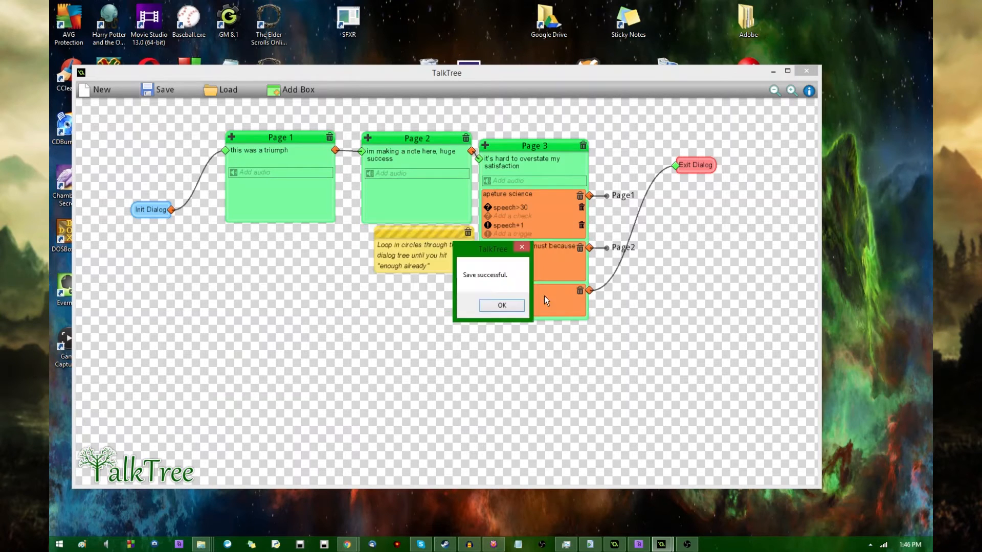
{"action": "left_click", "coordinate": [501, 305]}
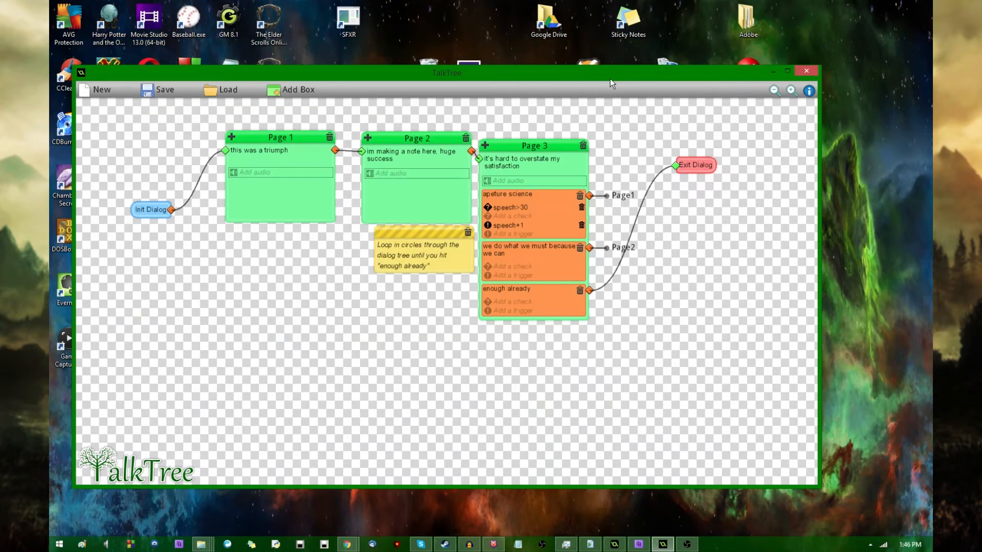
{"action": "mouse_move", "coordinate": [324, 221]}
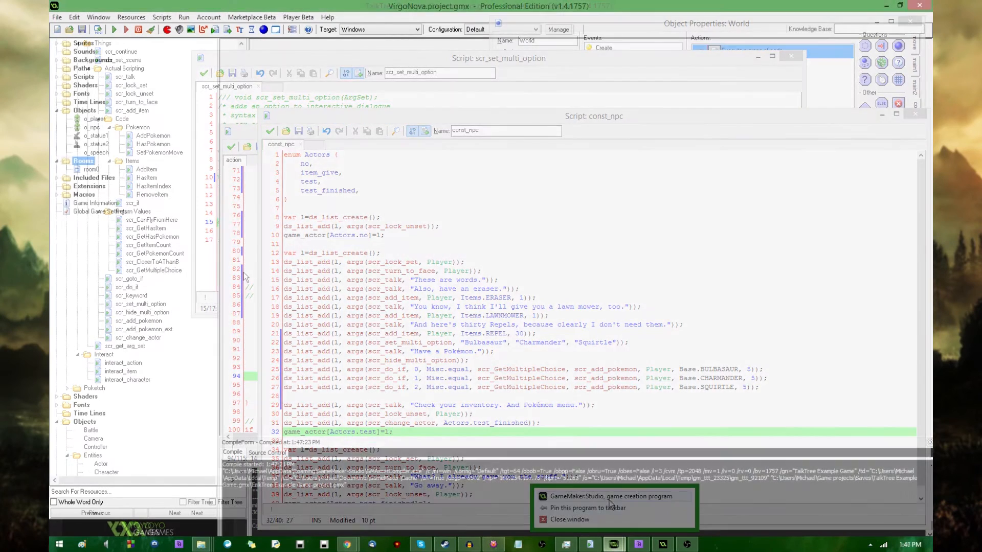
Run the TalkTree Example Game project from GameMaker: Studio via the taskbar.
{"action": "left_click", "coordinate": [569, 519]}
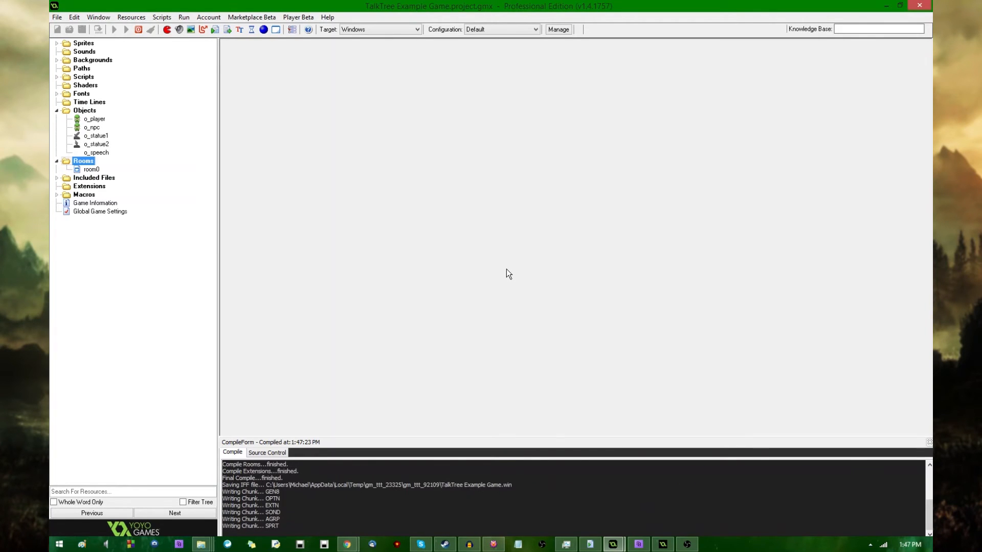
{"action": "left_click", "coordinate": [114, 29]}
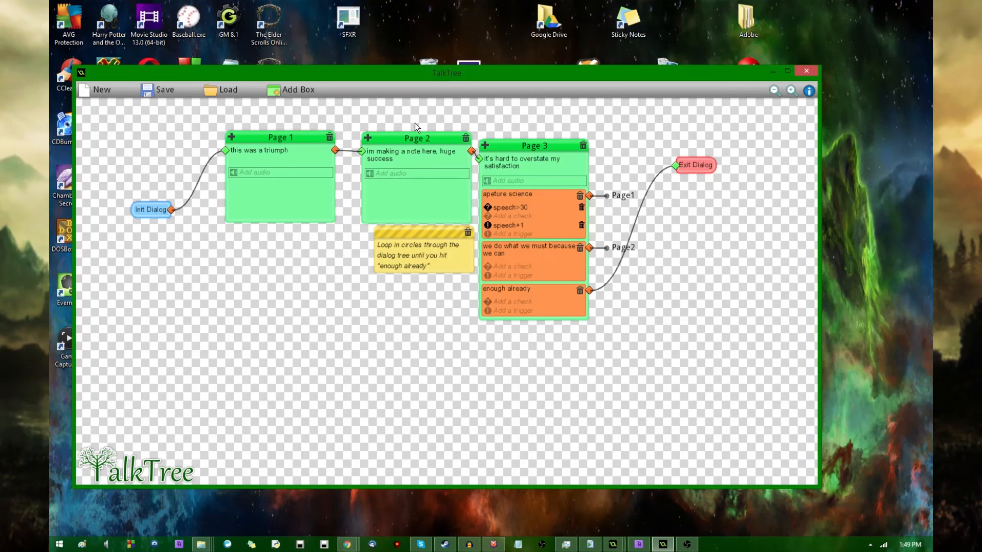
{"action": "mouse_move", "coordinate": [511, 113]}
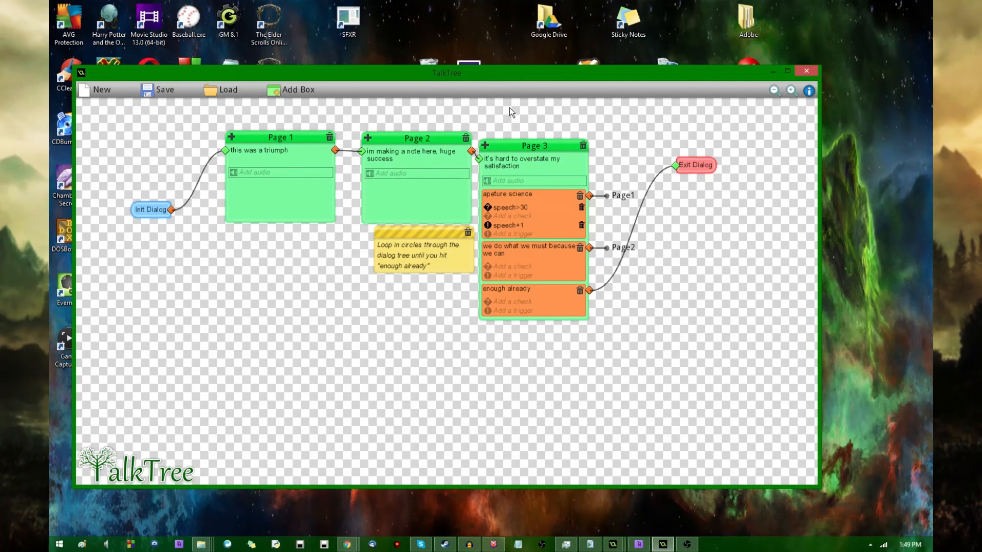
{"action": "mouse_move", "coordinate": [356, 376]}
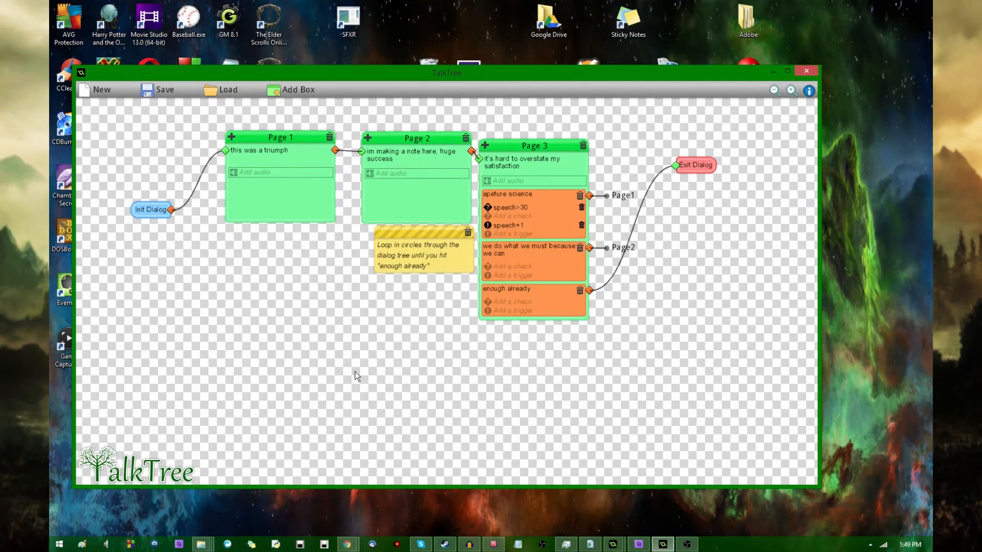
{"action": "mouse_move", "coordinate": [133, 421]}
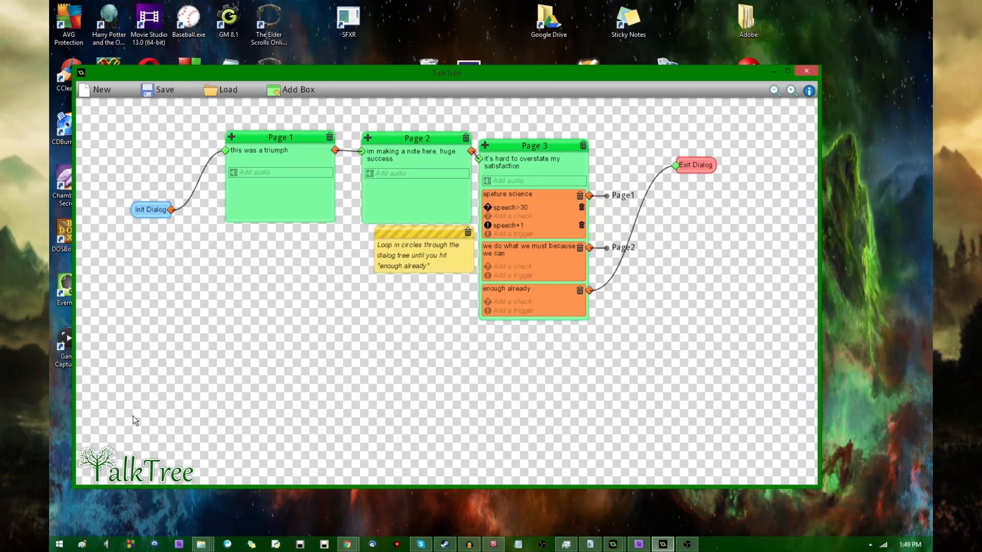
{"action": "mouse_move", "coordinate": [193, 145]}
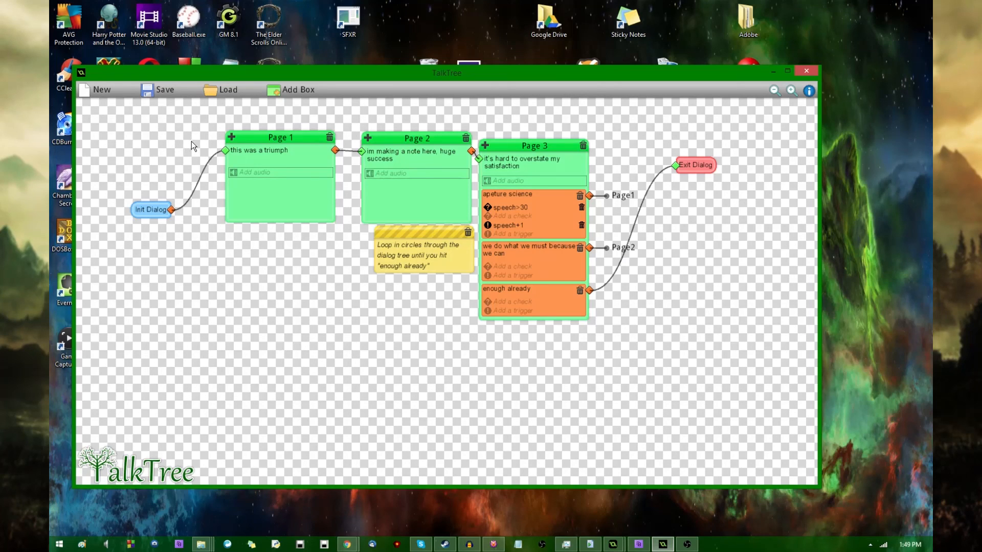